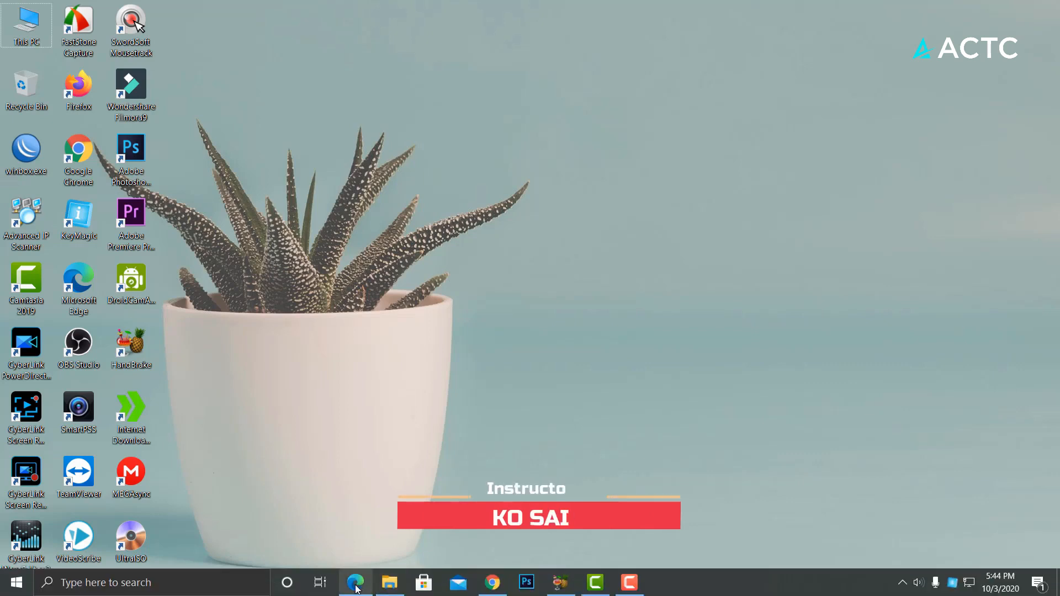
Step: From the Gmail avatar panel, go to 'Manage your Google Account' in a new tab
{"action": "left_click", "coordinate": [355, 582]}
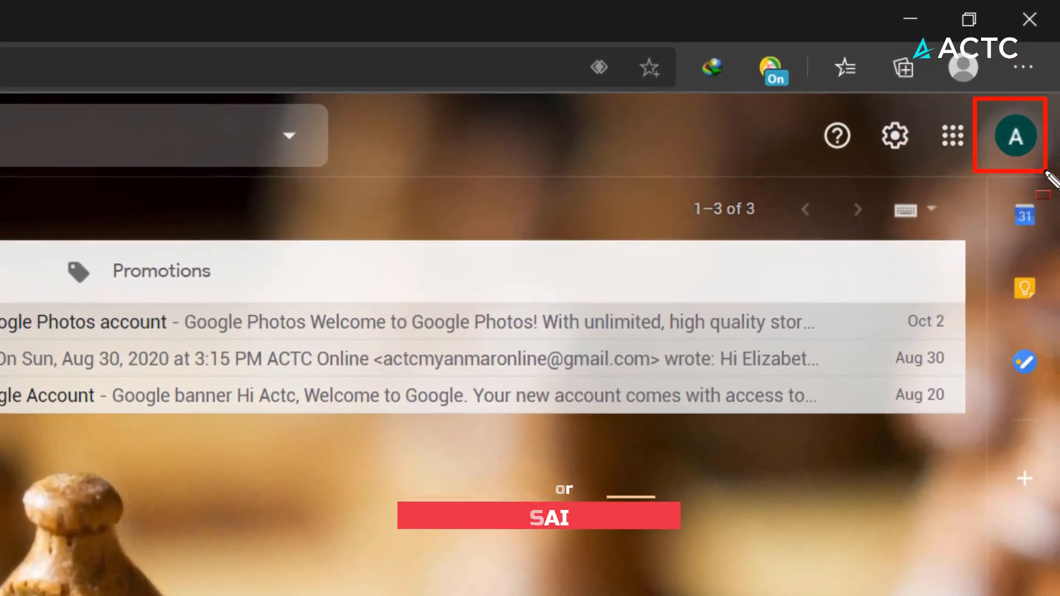
{"action": "left_click", "coordinate": [1013, 136]}
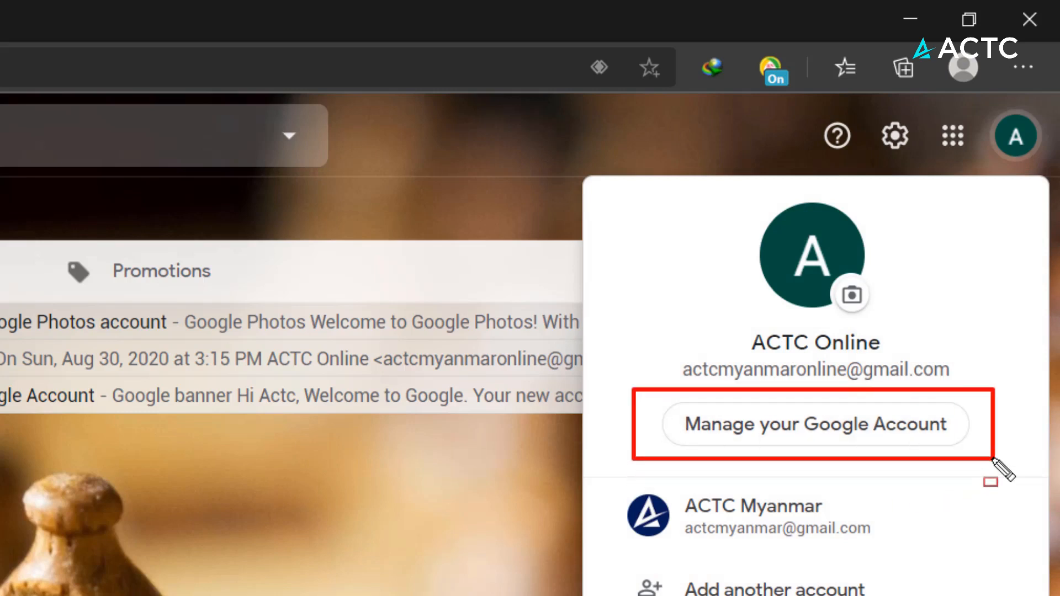
{"action": "left_click", "coordinate": [815, 424]}
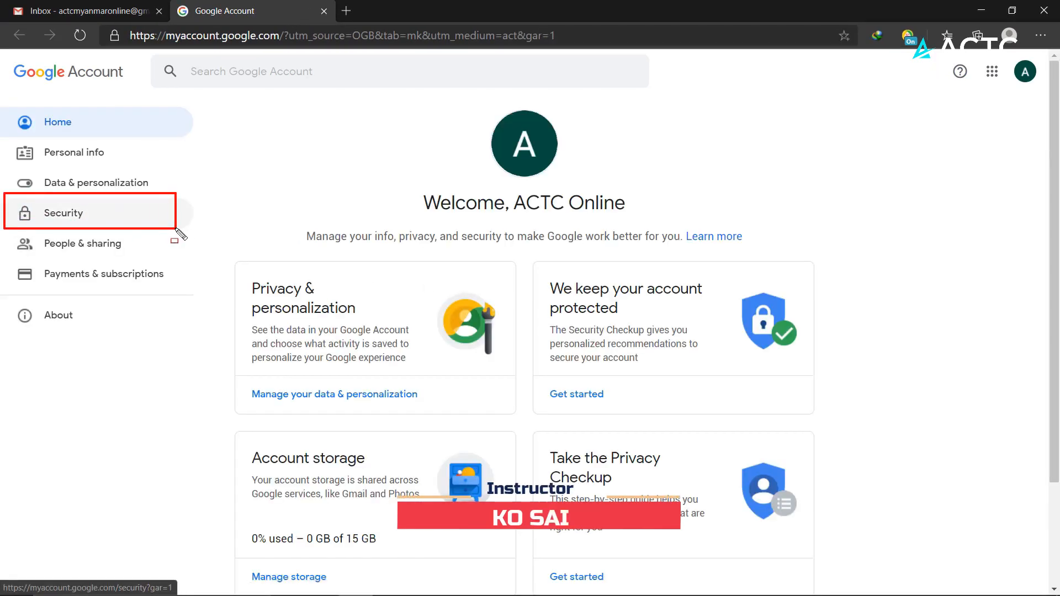
Step: Show the Security page's 'Signing in to Google' section and the signed-in accounts panel
{"action": "left_click", "coordinate": [64, 212]}
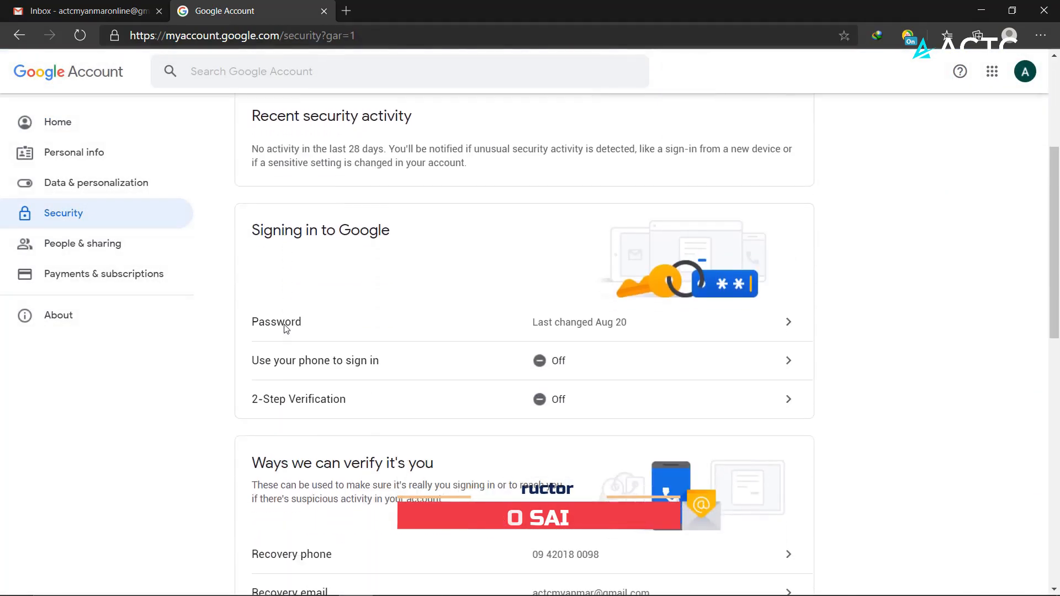
{"action": "scroll", "scroll_direction": "down", "scroll_amount": 3}
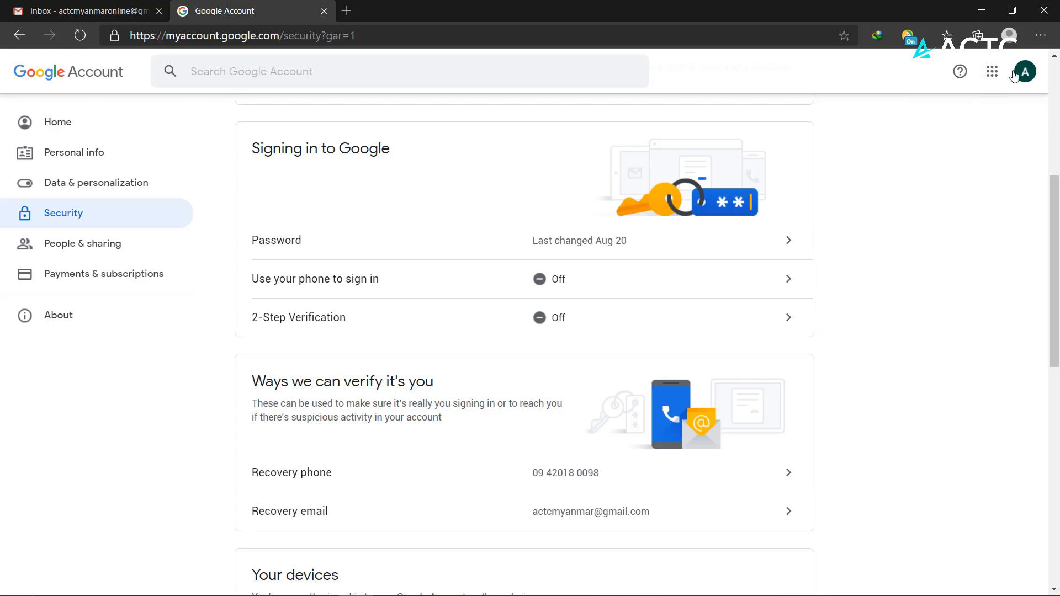
{"action": "left_click", "coordinate": [1024, 72]}
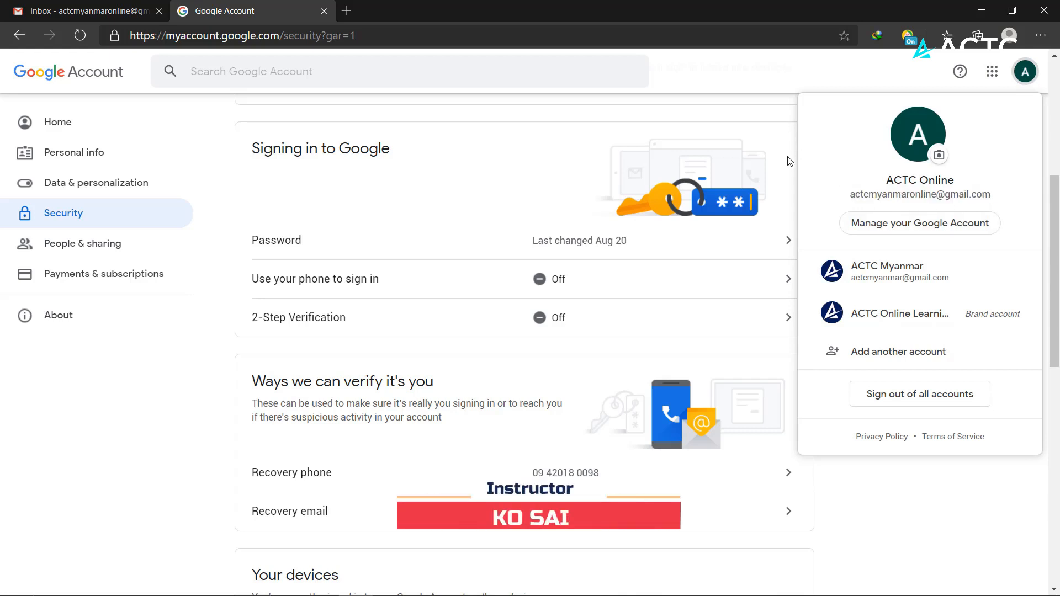
{"action": "mouse_move", "coordinate": [795, 158]}
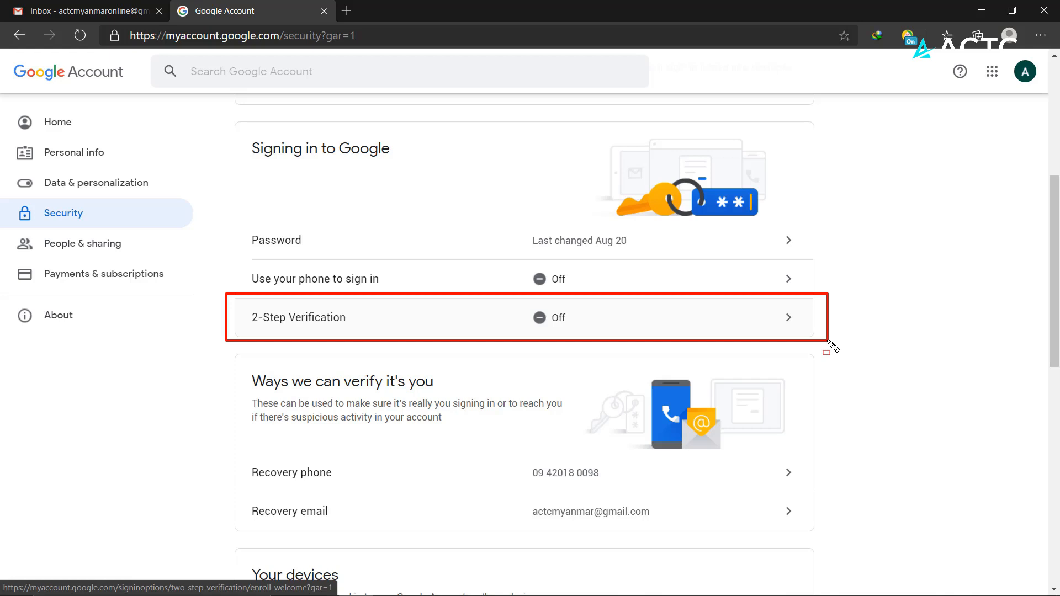
{"action": "mouse_move", "coordinate": [308, 337]}
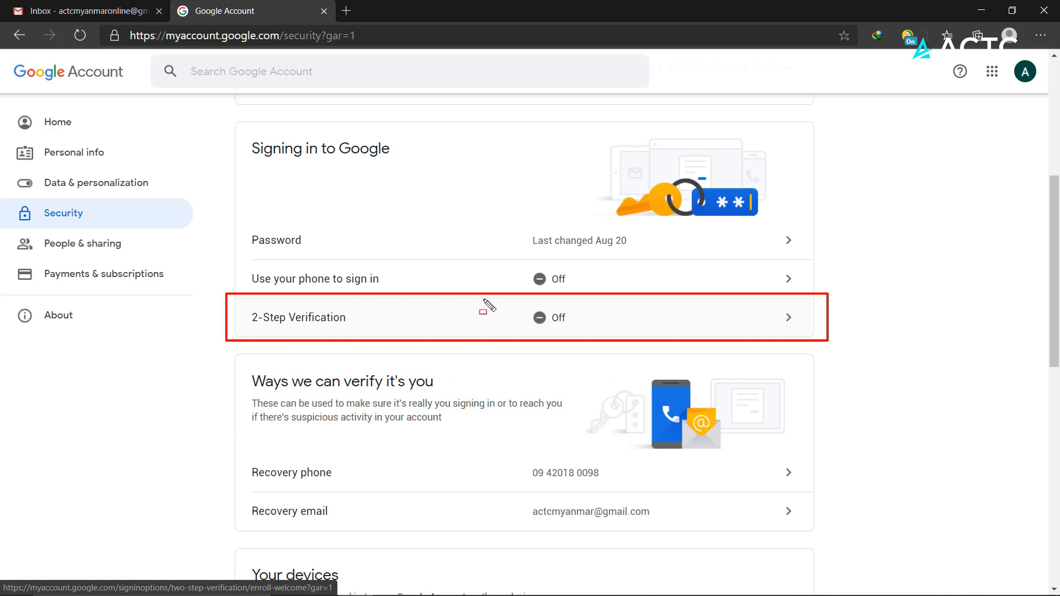
{"action": "mouse_move", "coordinate": [512, 277]}
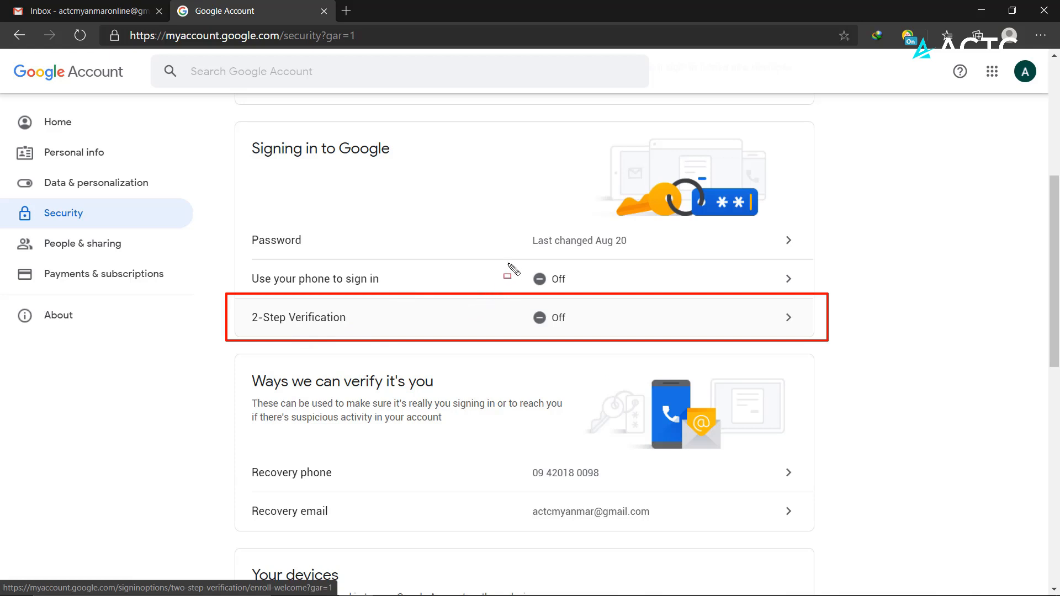
{"action": "mouse_move", "coordinate": [511, 271]}
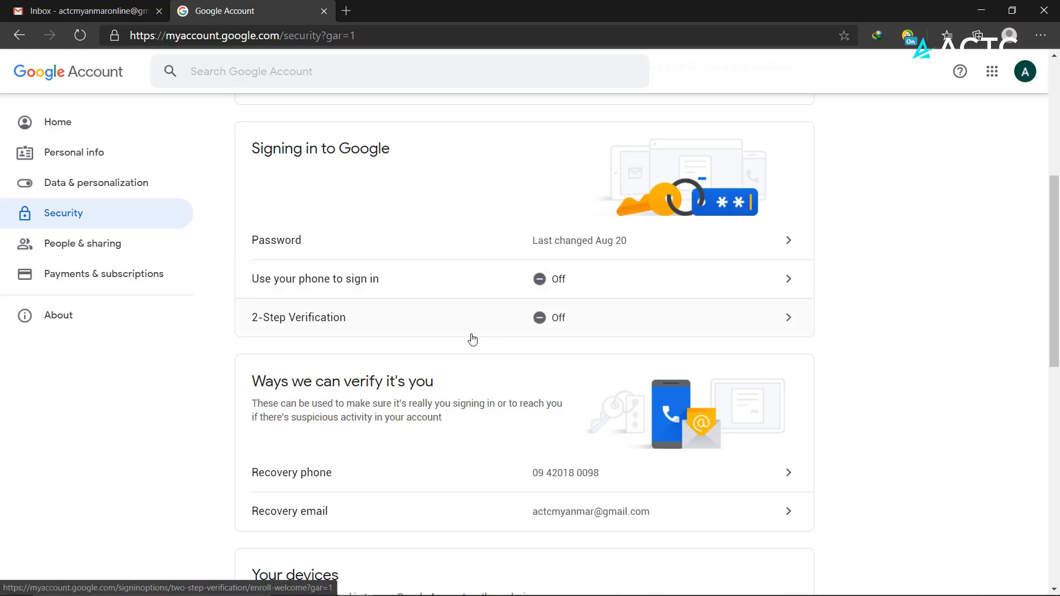
Step: Enter the 2-Step Verification intro and choose GET STARTED
{"action": "left_click", "coordinate": [299, 318]}
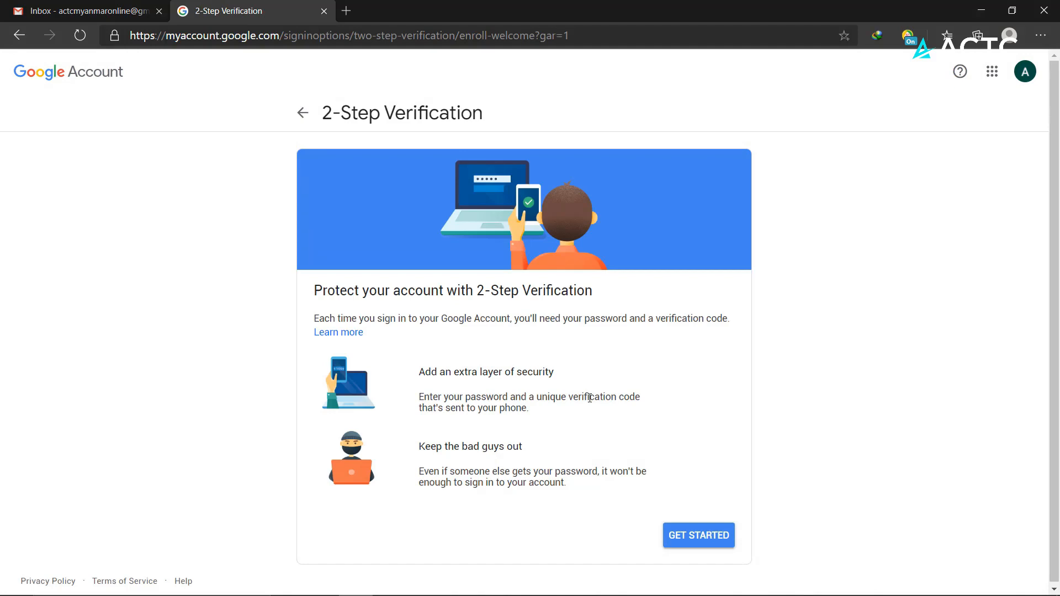
{"action": "mouse_move", "coordinate": [540, 379]}
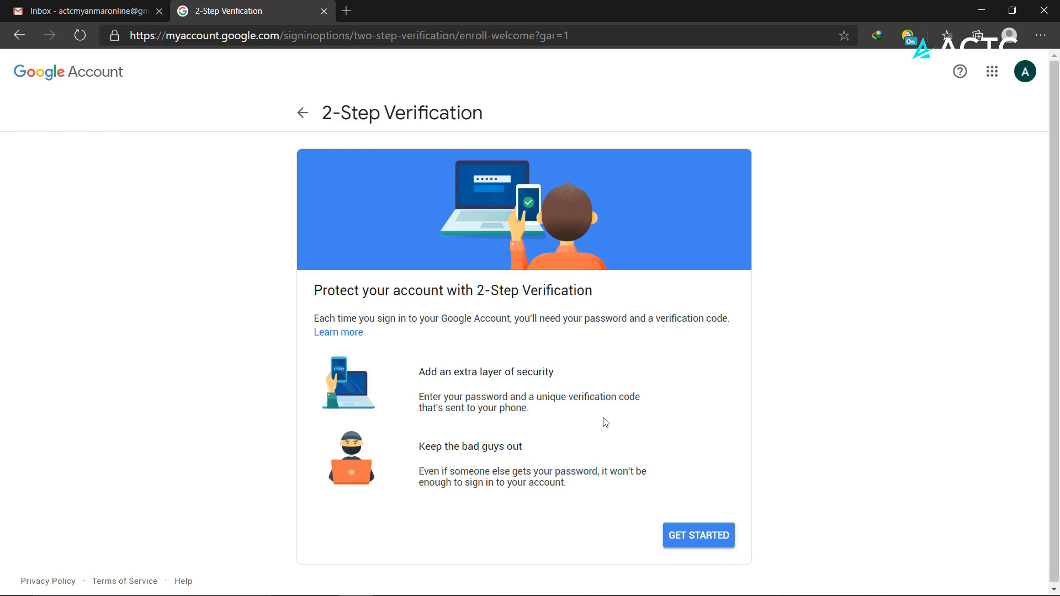
{"action": "mouse_move", "coordinate": [593, 437]}
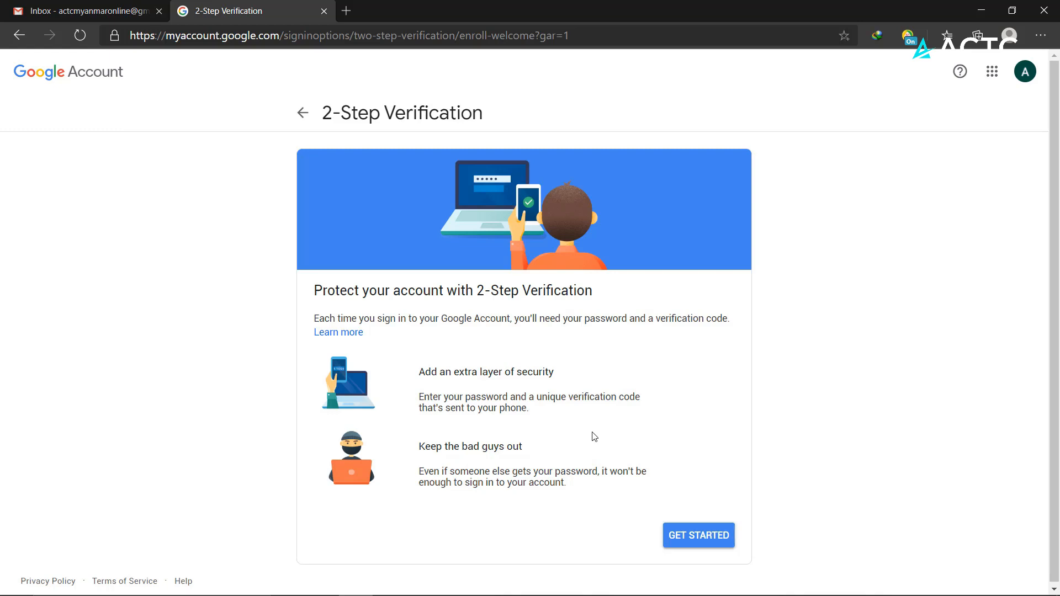
{"action": "mouse_move", "coordinate": [568, 395]}
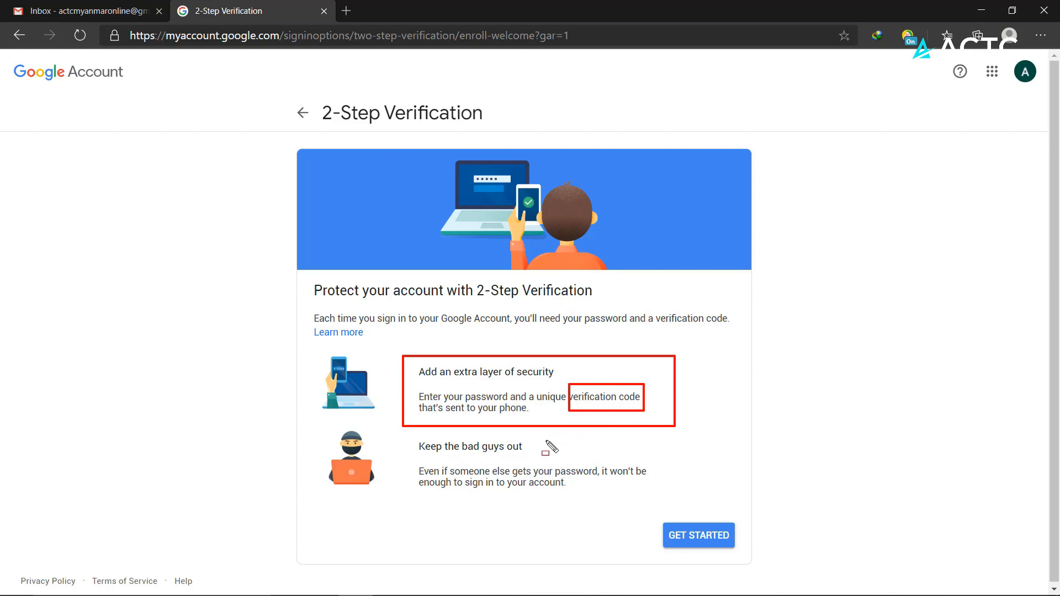
{"action": "mouse_move", "coordinate": [409, 459]}
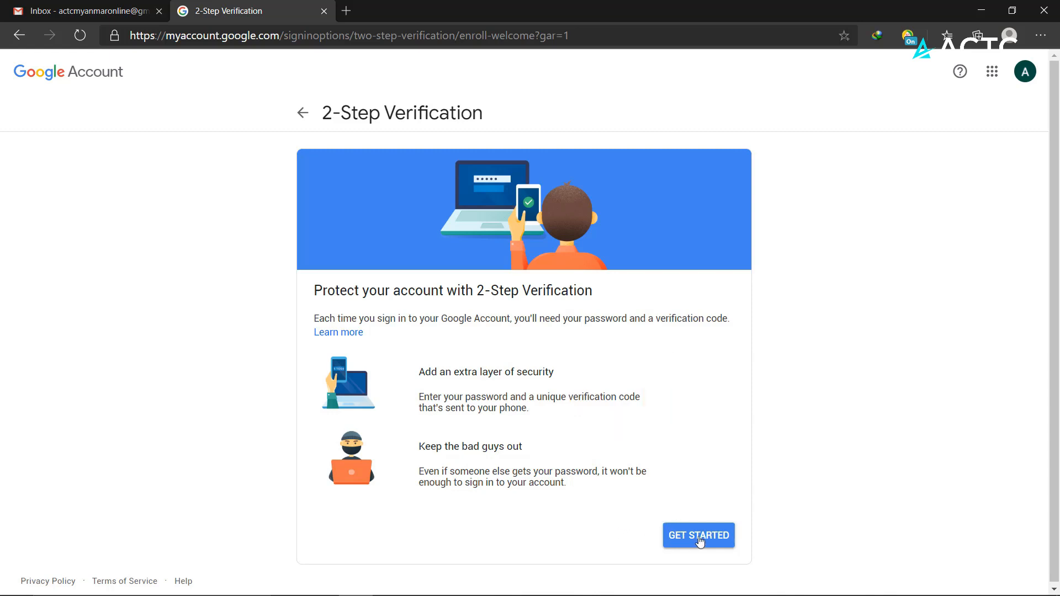
{"action": "left_click", "coordinate": [698, 536]}
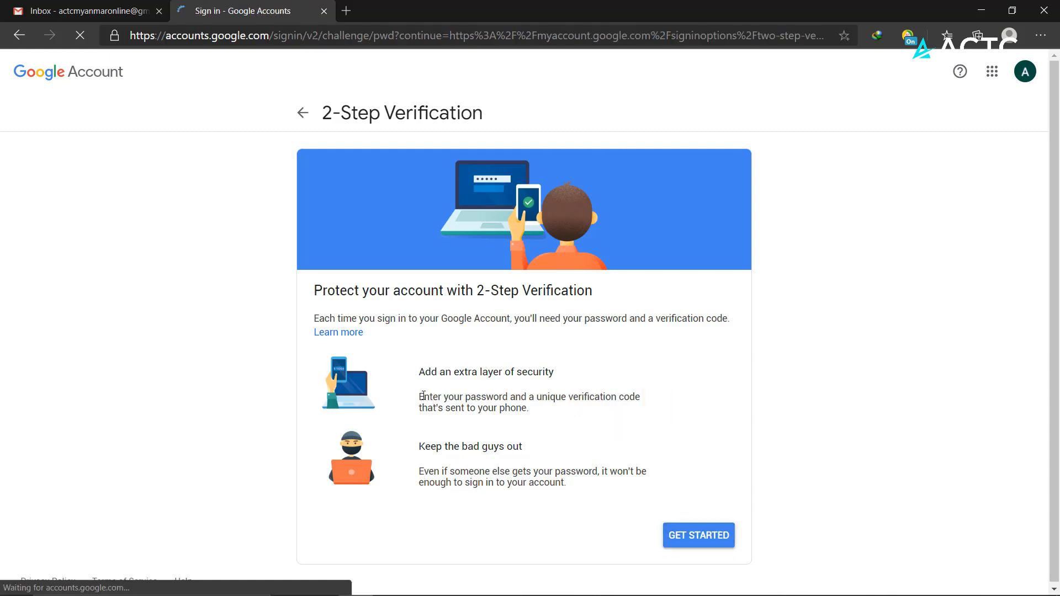
Step: Pass Google's password re-check so the phone setup step appears
{"action": "left_click", "coordinate": [697, 536]}
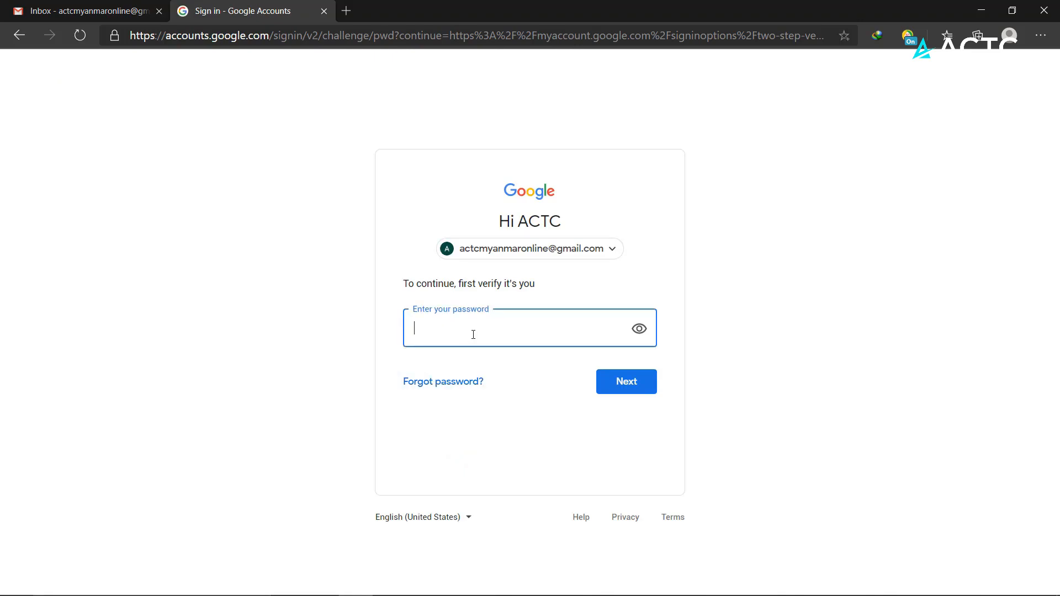
{"action": "left_click", "coordinate": [625, 381]}
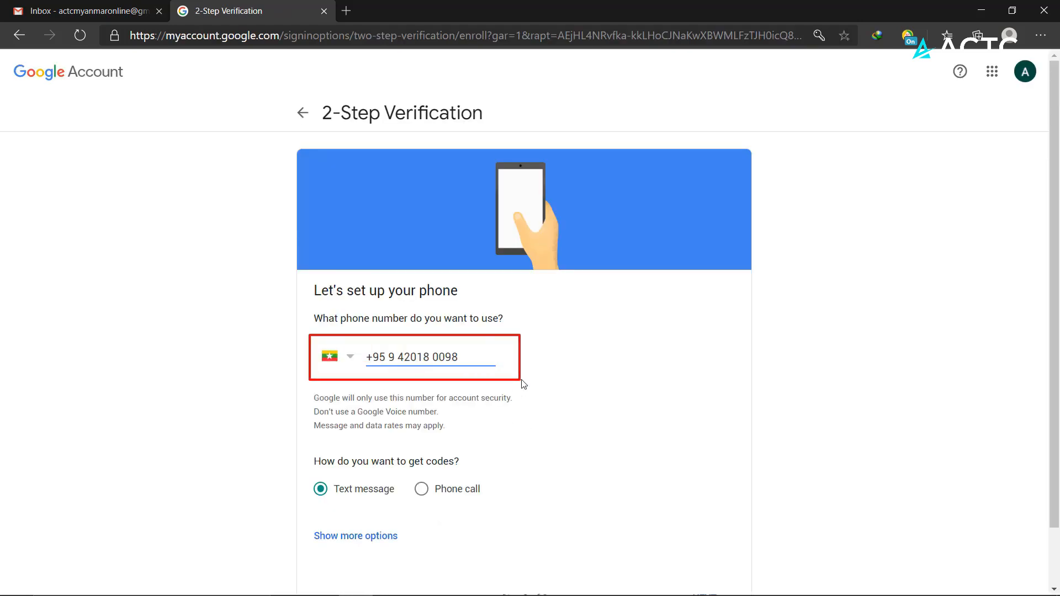
{"action": "mouse_move", "coordinate": [308, 457]}
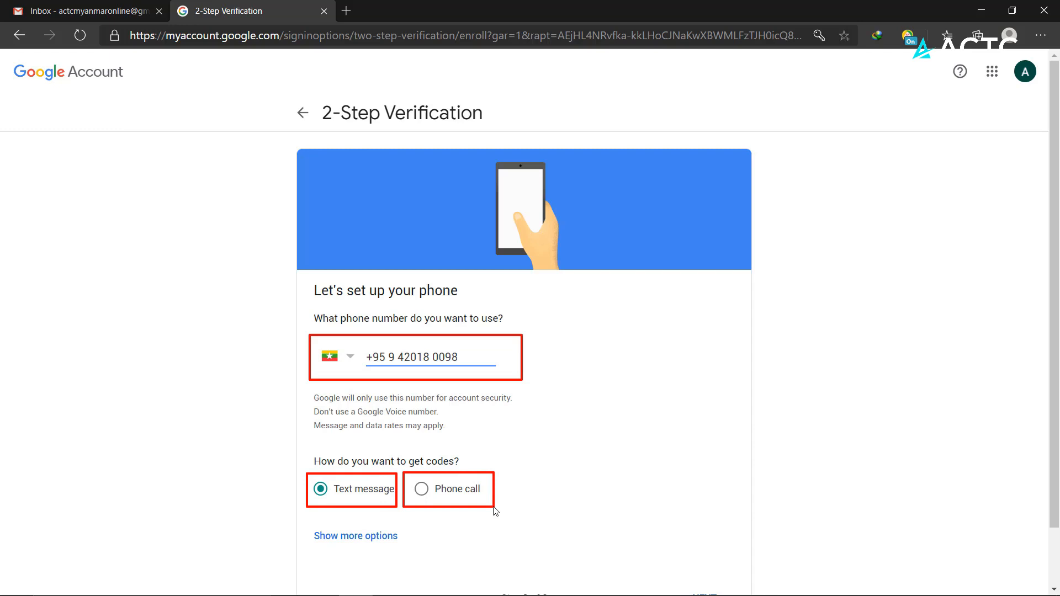
{"action": "mouse_move", "coordinate": [354, 515]}
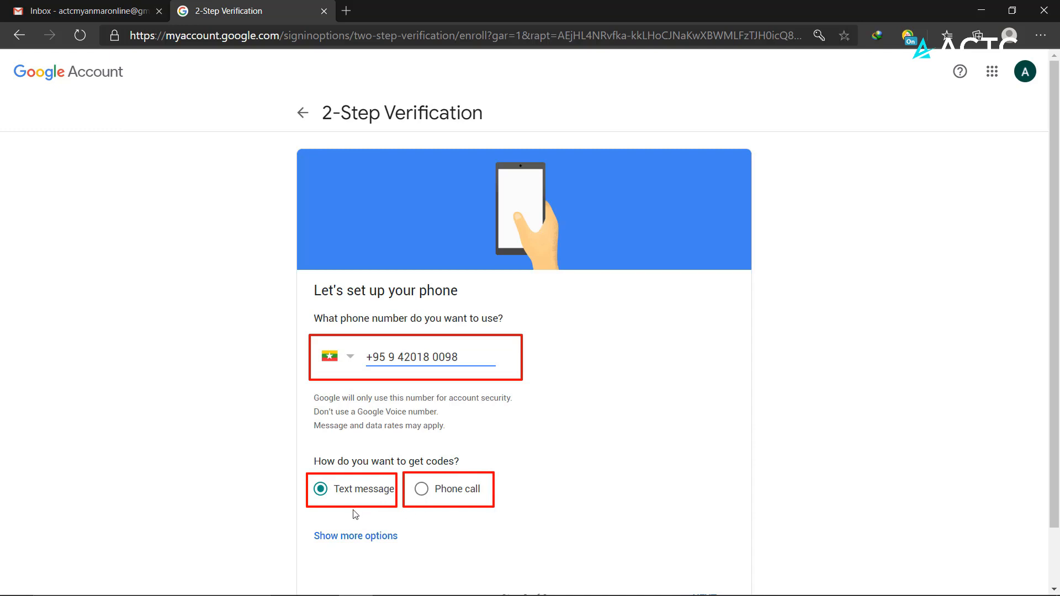
Step: Keep the phone number with 'Text message' codes and continue with NEXT
{"action": "scroll", "scroll_direction": "down", "scroll_amount": 3}
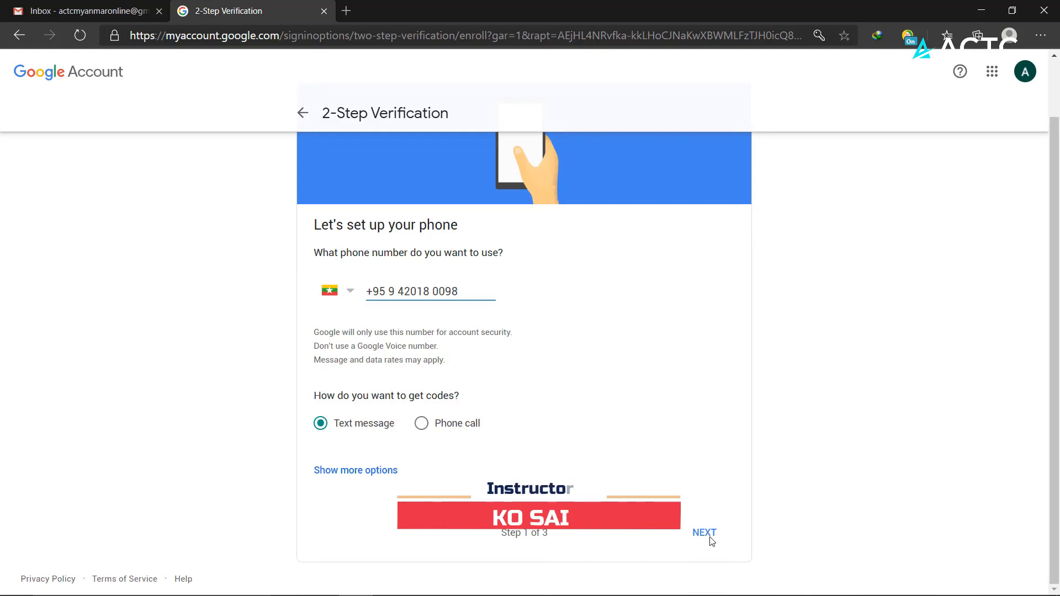
{"action": "left_click", "coordinate": [703, 532]}
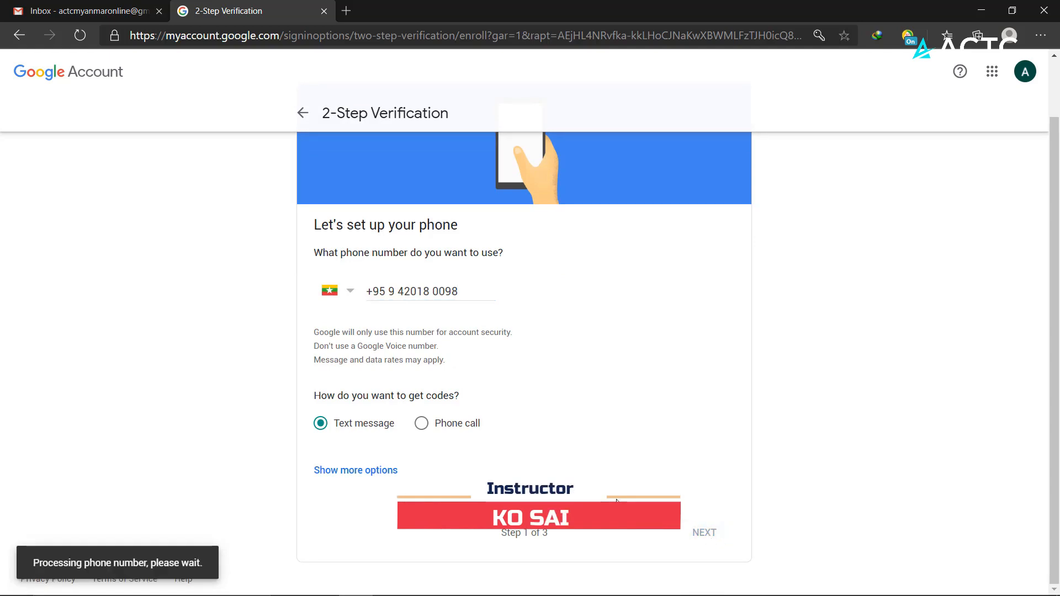
{"action": "left_click", "coordinate": [704, 532]}
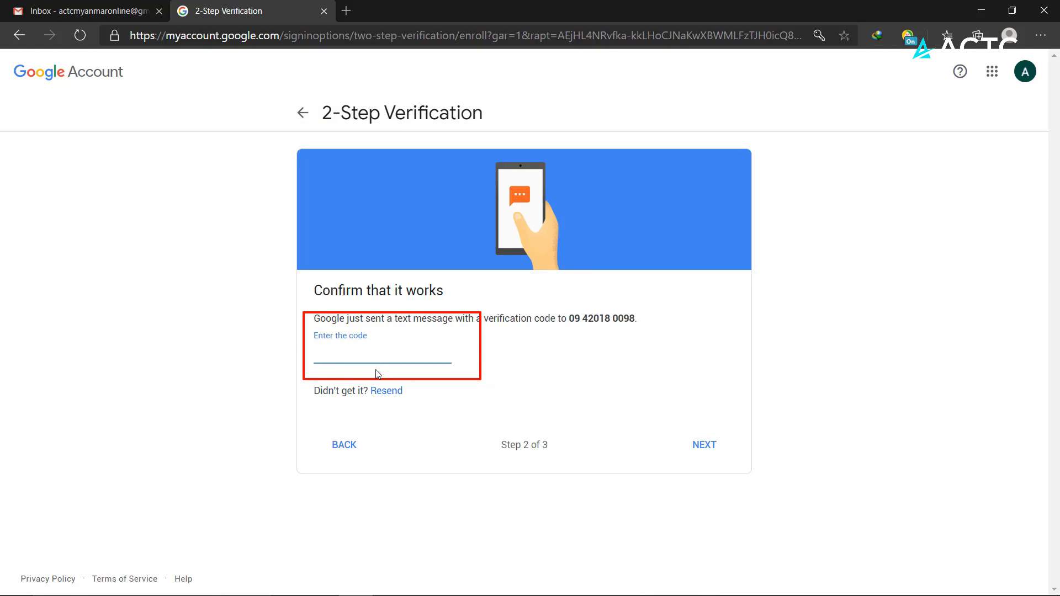
{"action": "mouse_move", "coordinate": [428, 371]}
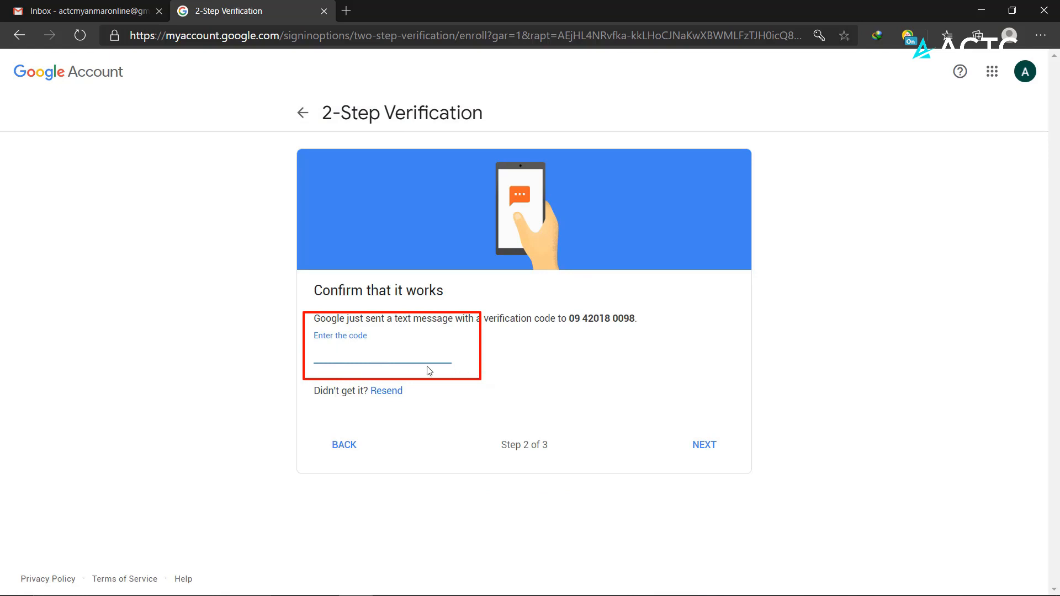
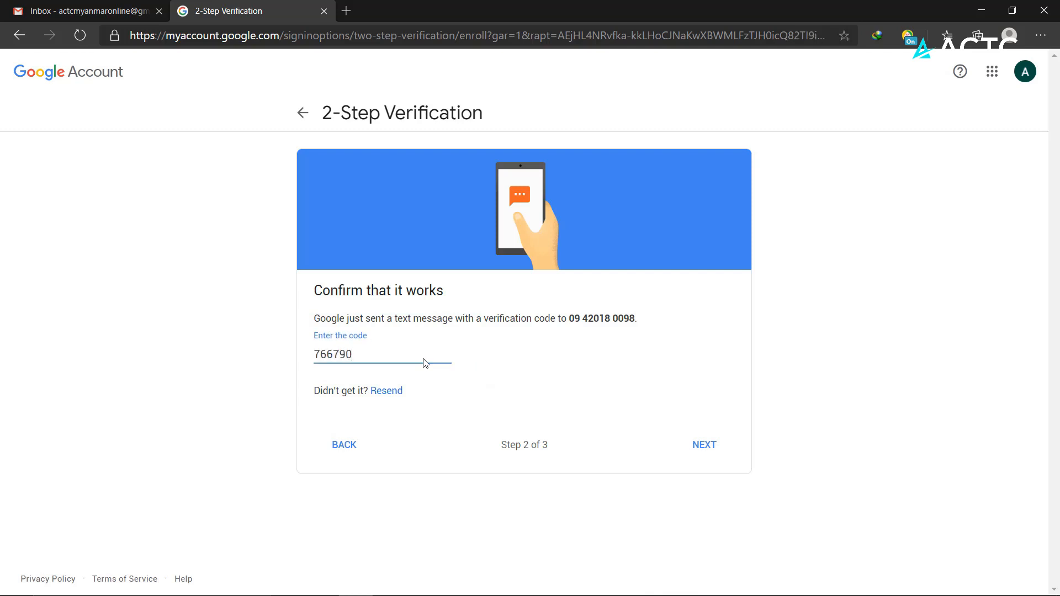
{"action": "left_click", "coordinate": [703, 444]}
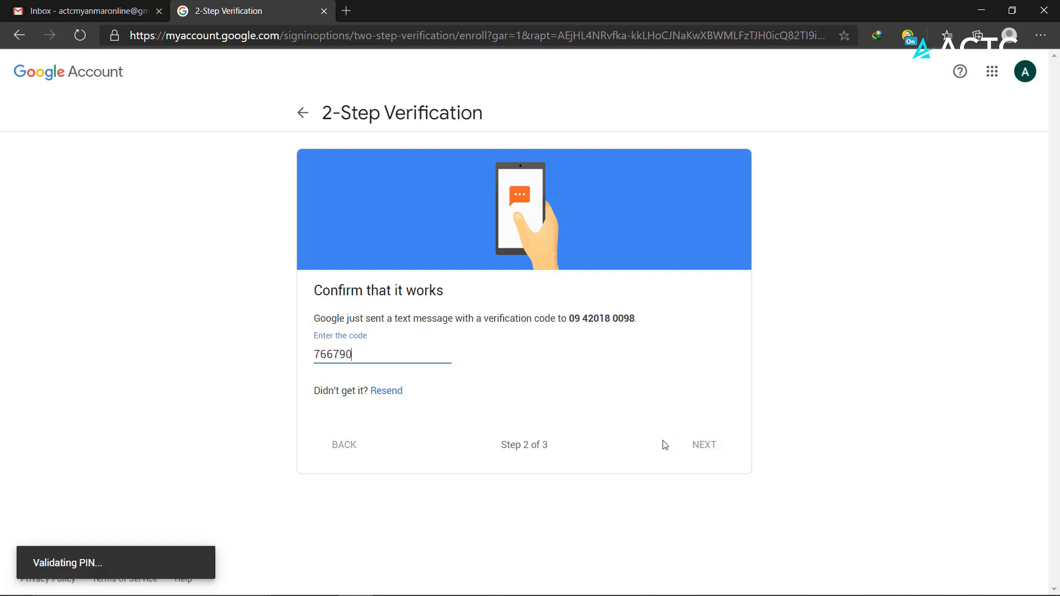
{"action": "left_click", "coordinate": [704, 445]}
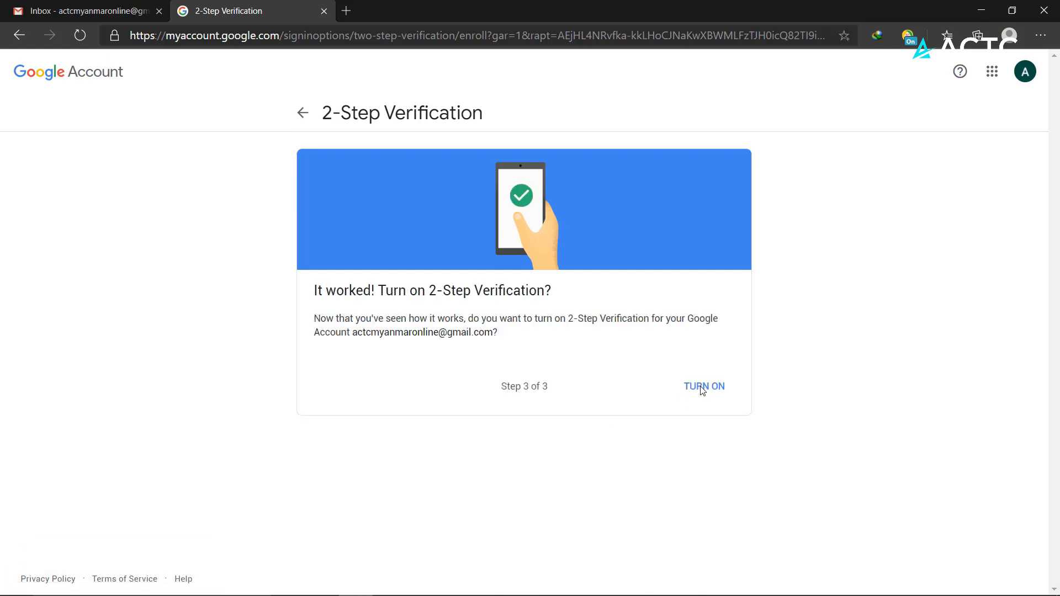
Step: Choose TURN ON and check Security now lists 2-Step Verification as On
{"action": "left_click", "coordinate": [704, 386]}
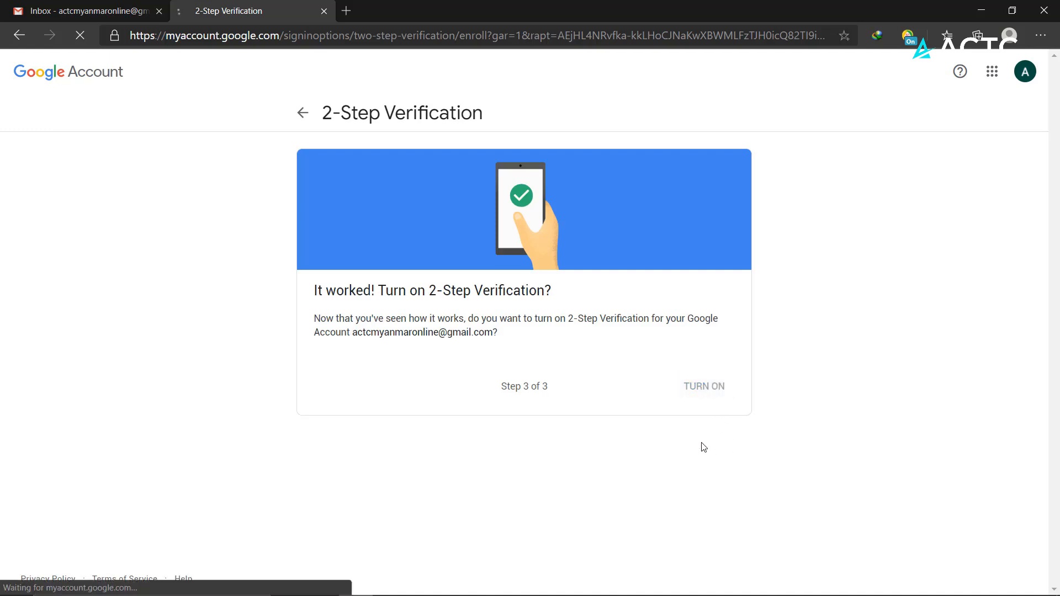
{"action": "left_click", "coordinate": [703, 386]}
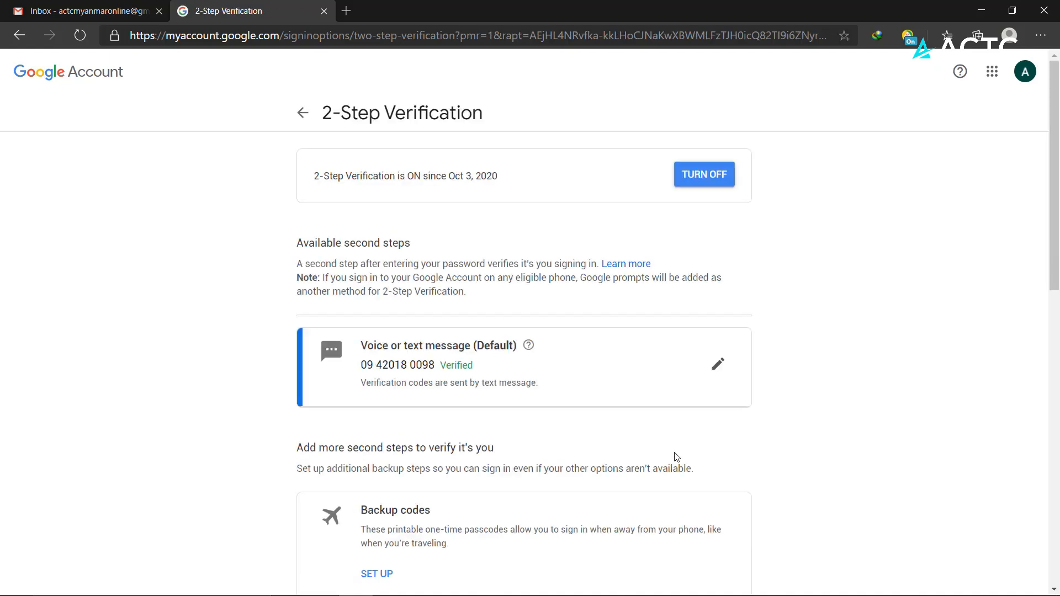
{"action": "scroll", "scroll_direction": "down", "scroll_amount": 3}
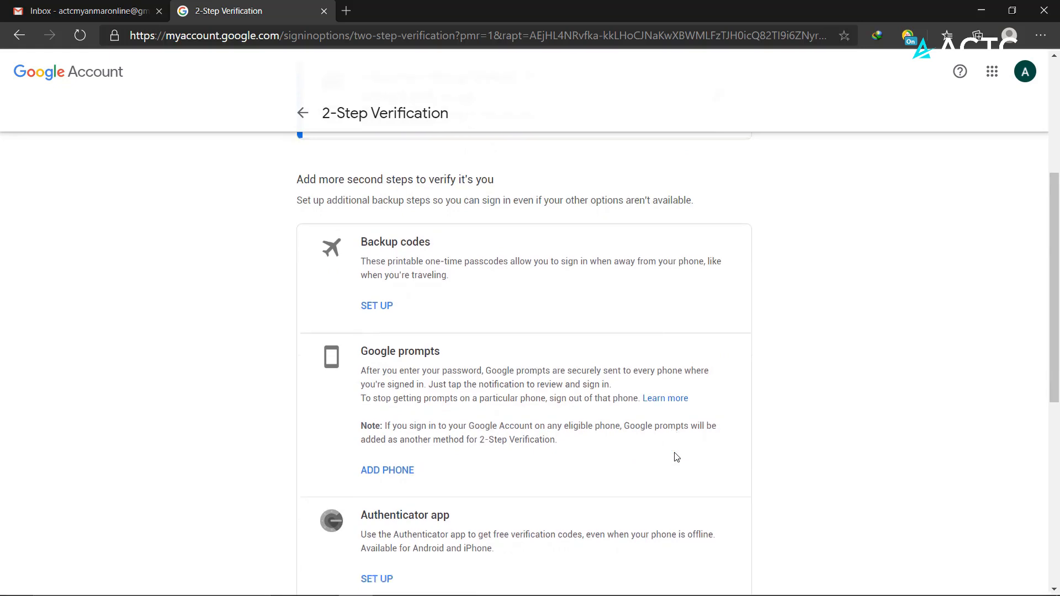
{"action": "scroll", "scroll_direction": "down", "scroll_amount": 3}
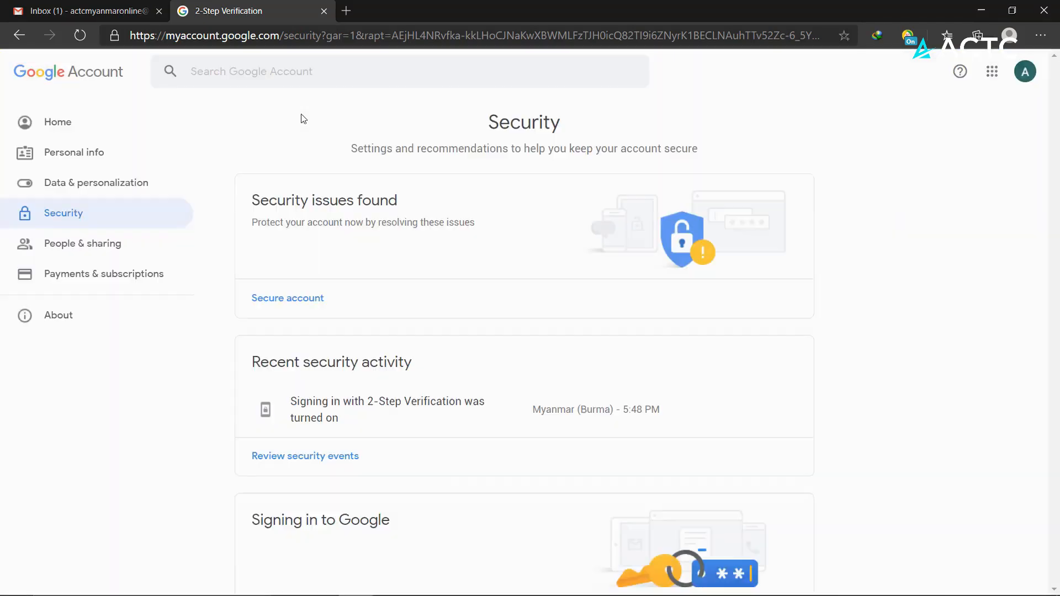
{"action": "scroll", "scroll_direction": "down", "scroll_amount": 3}
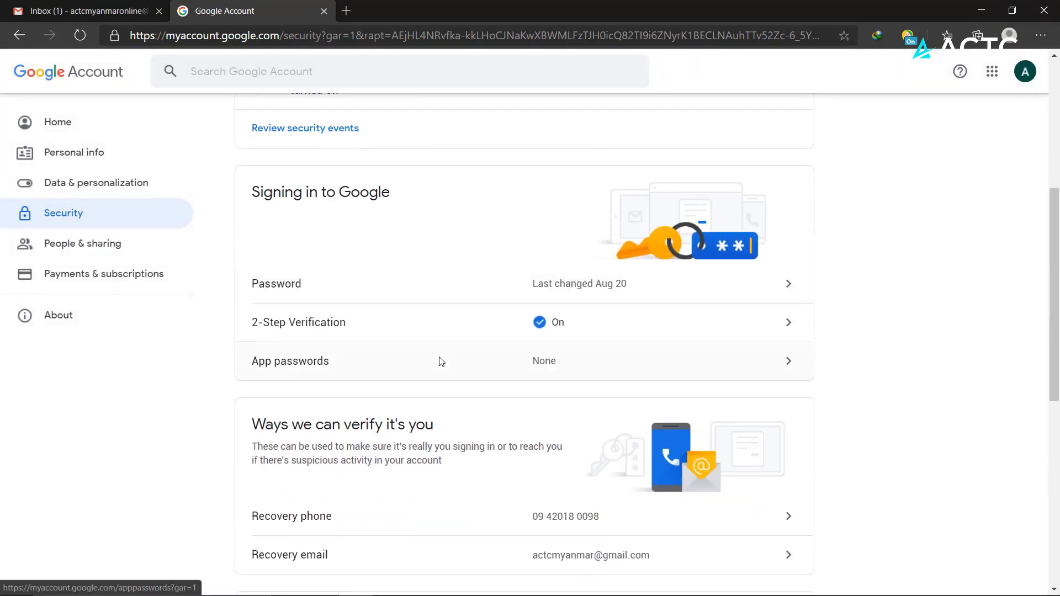
{"action": "mouse_move", "coordinate": [240, 321]}
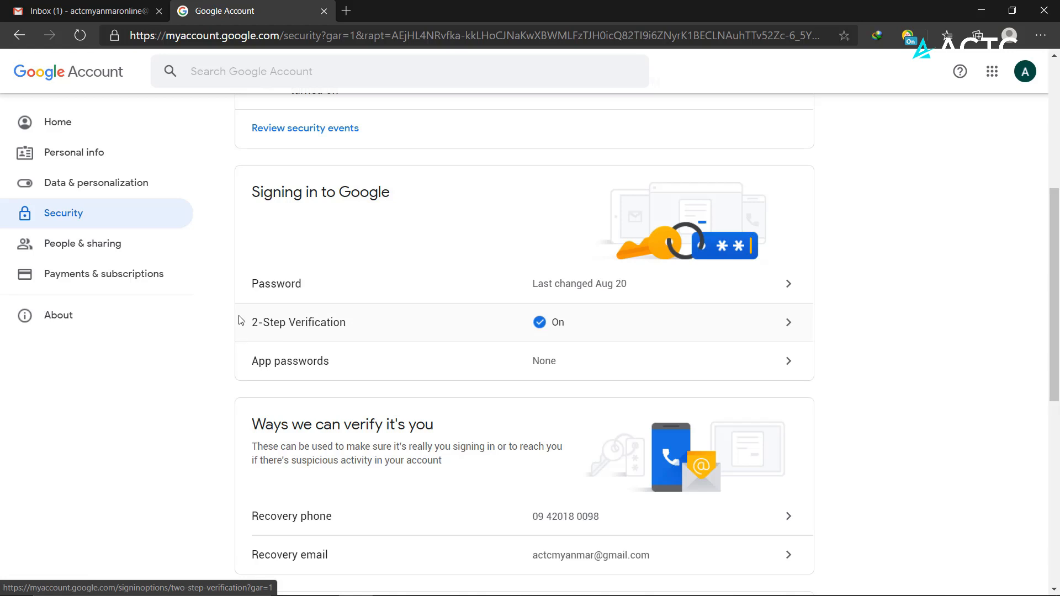
{"action": "mouse_move", "coordinate": [806, 346]}
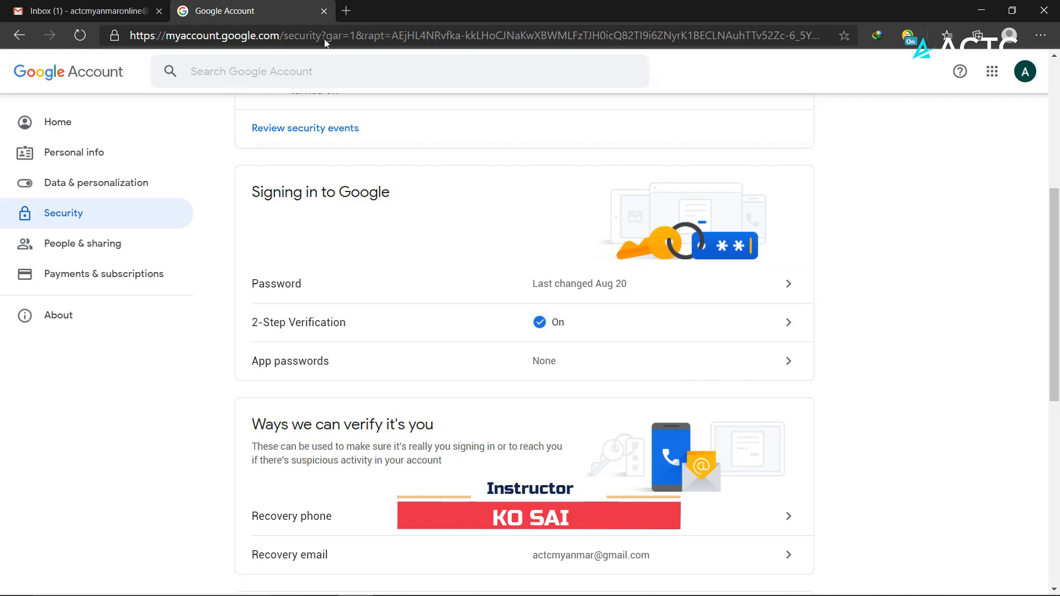
Step: Back in Gmail, sign out of all accounts from the avatar menu
{"action": "left_click", "coordinate": [87, 11]}
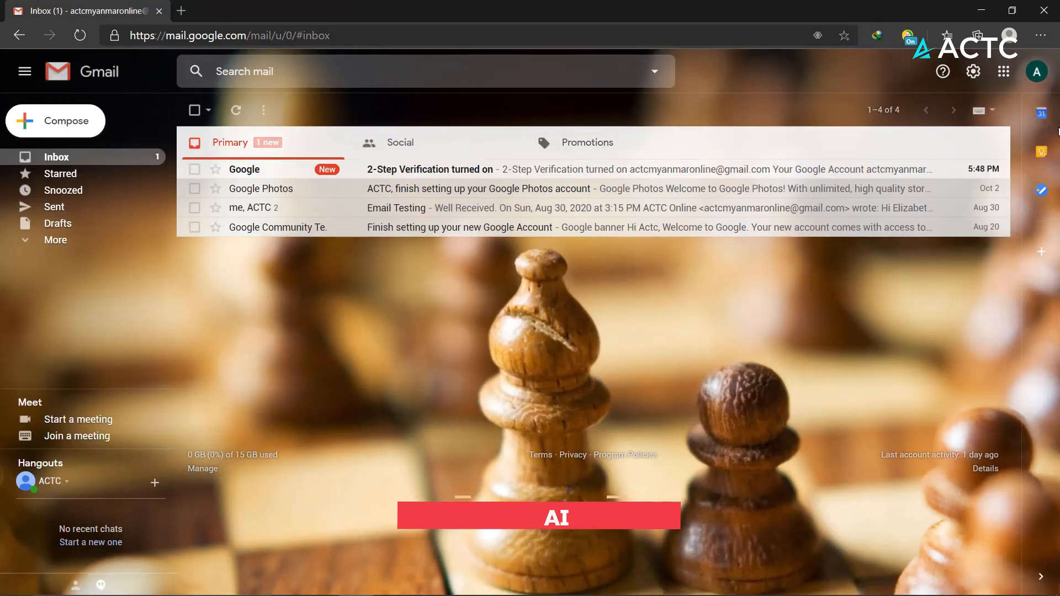
{"action": "left_click", "coordinate": [1036, 70]}
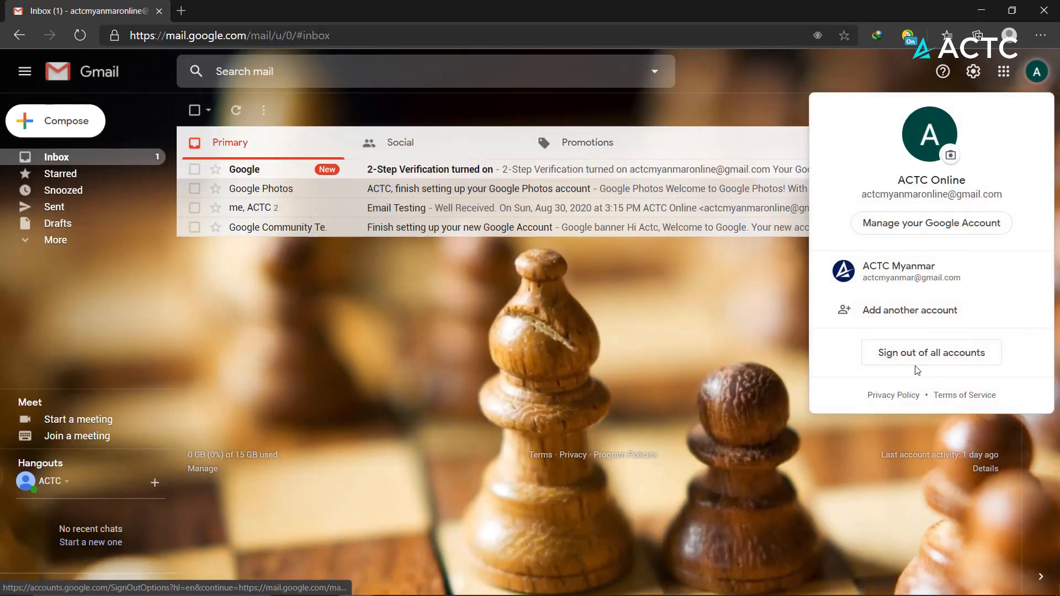
{"action": "left_click", "coordinate": [931, 352]}
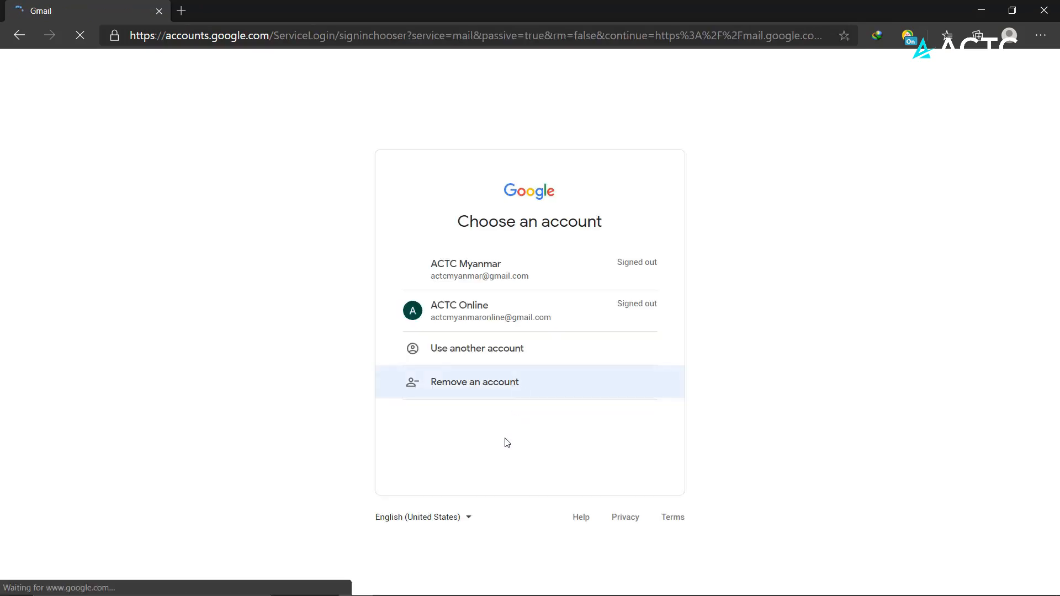
Step: Pick the signed-out account and submit its password, reaching the 2-Step code prompt
{"action": "left_click", "coordinate": [491, 312]}
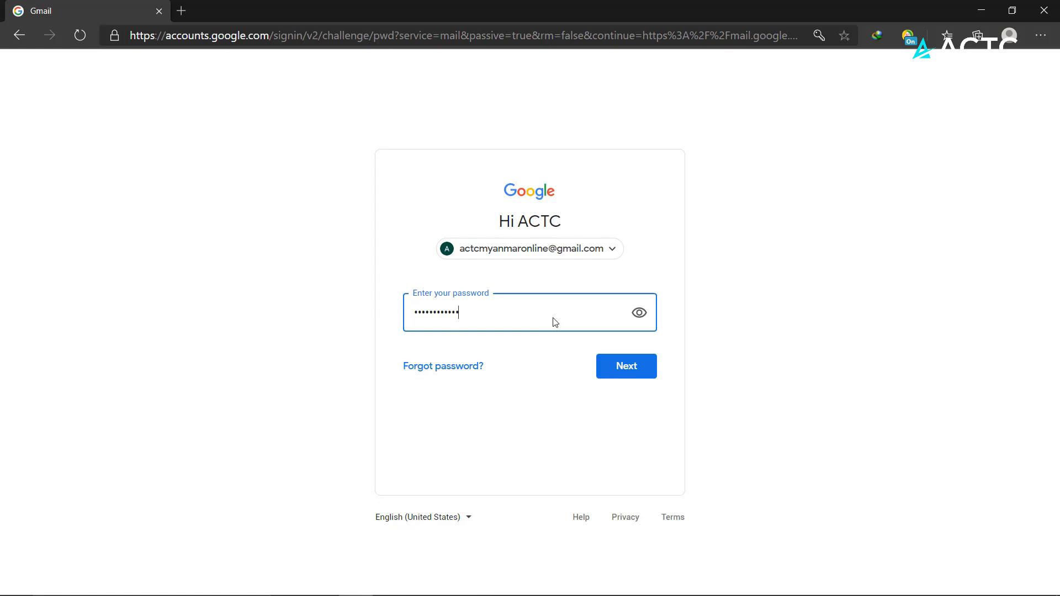
{"action": "left_click", "coordinate": [625, 365]}
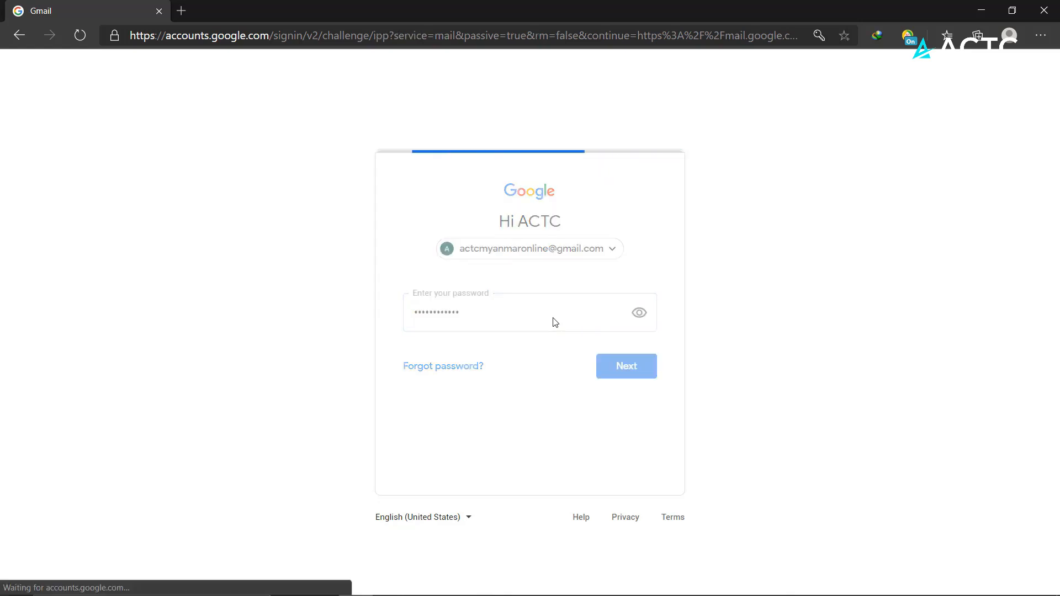
{"action": "left_click", "coordinate": [625, 365]}
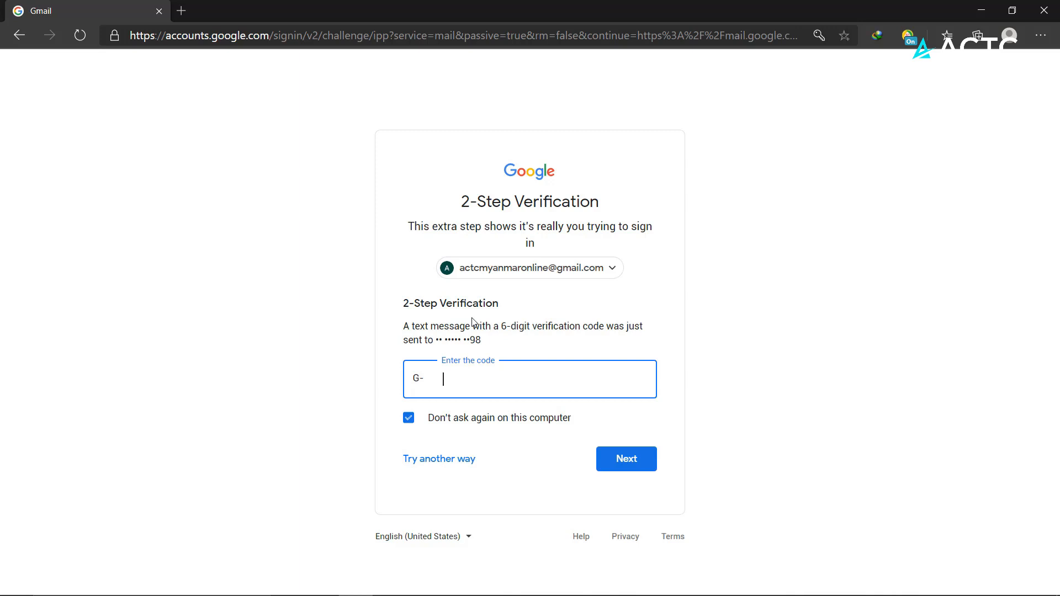
{"action": "mouse_move", "coordinate": [389, 259]}
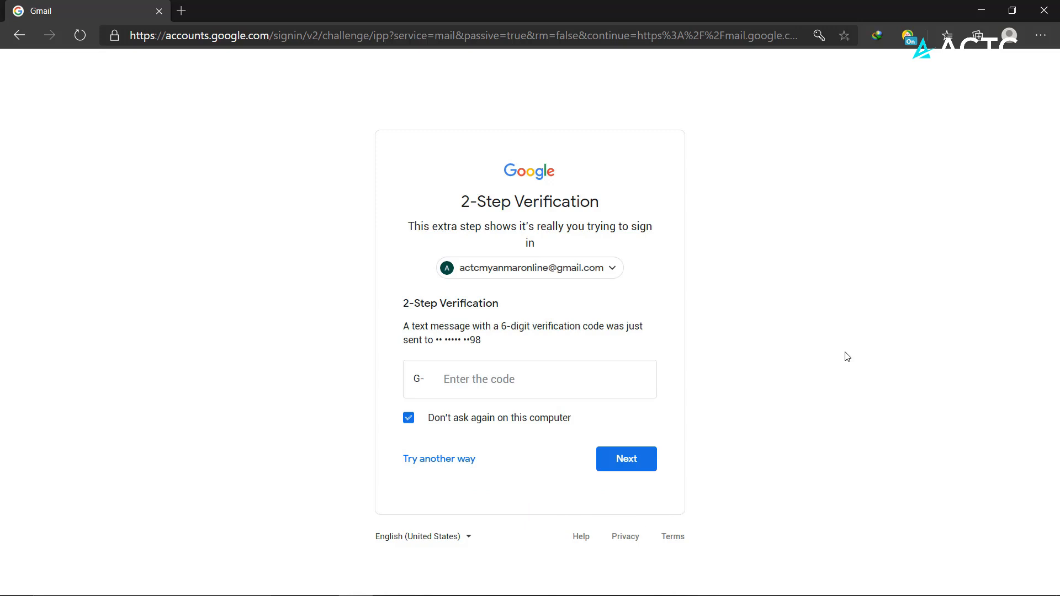
{"action": "mouse_move", "coordinate": [854, 370]}
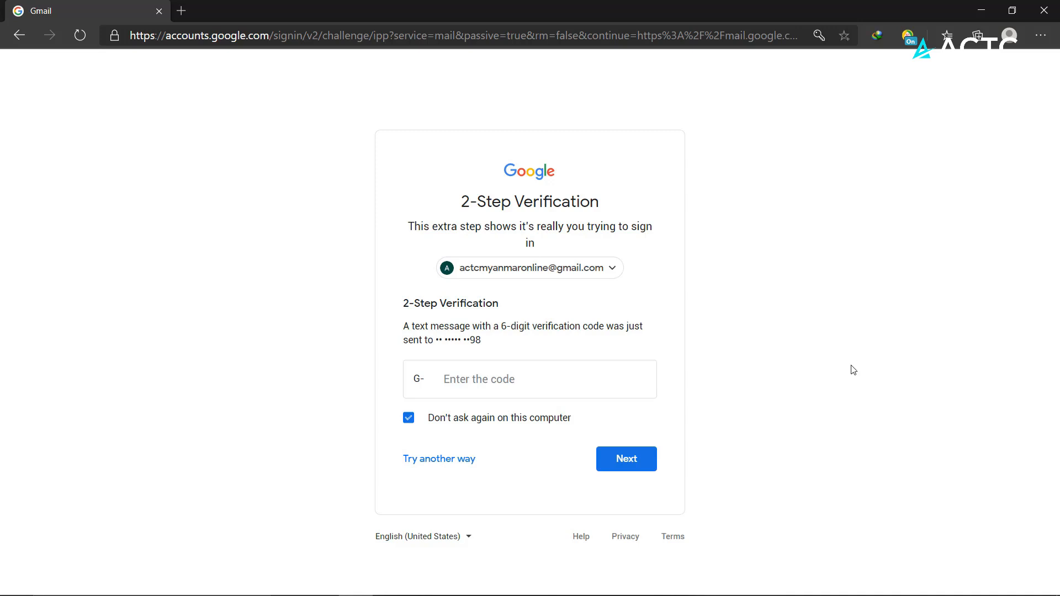
{"action": "mouse_move", "coordinate": [865, 264]}
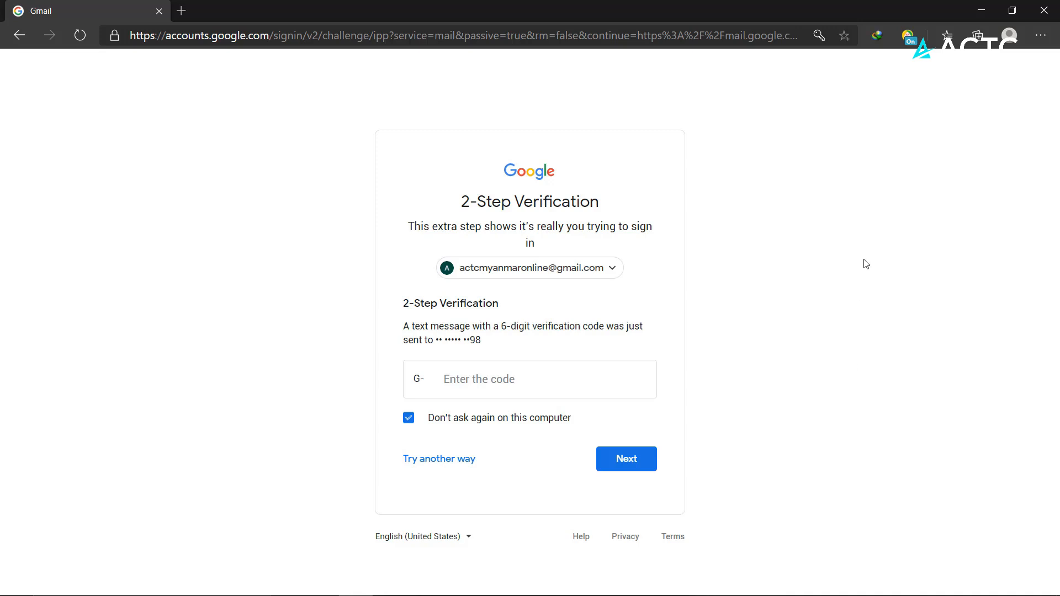